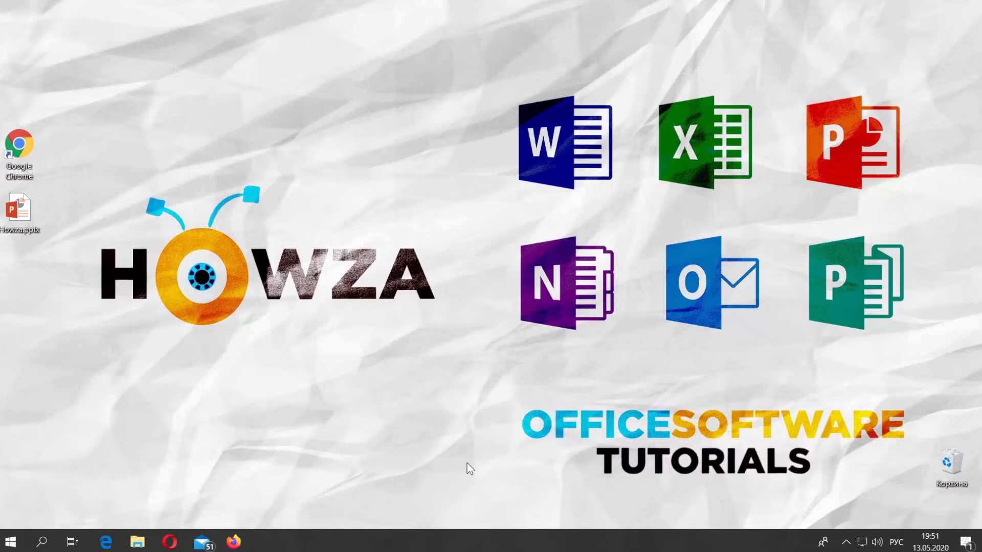
pyautogui.moveTo(72, 246)
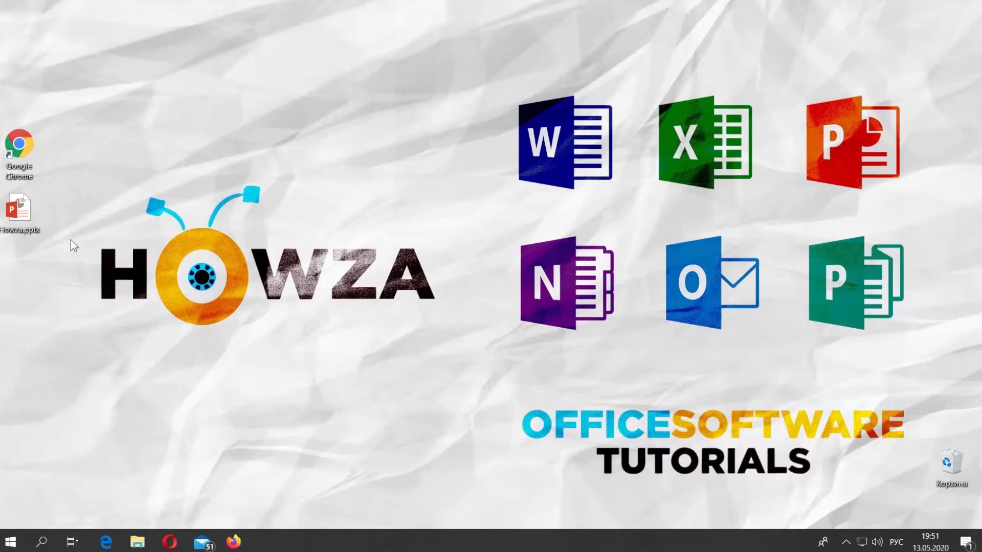
# - Open Howza.pptx and apply the Two Content layout to slide 1 from its context menu
pyautogui.doubleClick(20, 209)
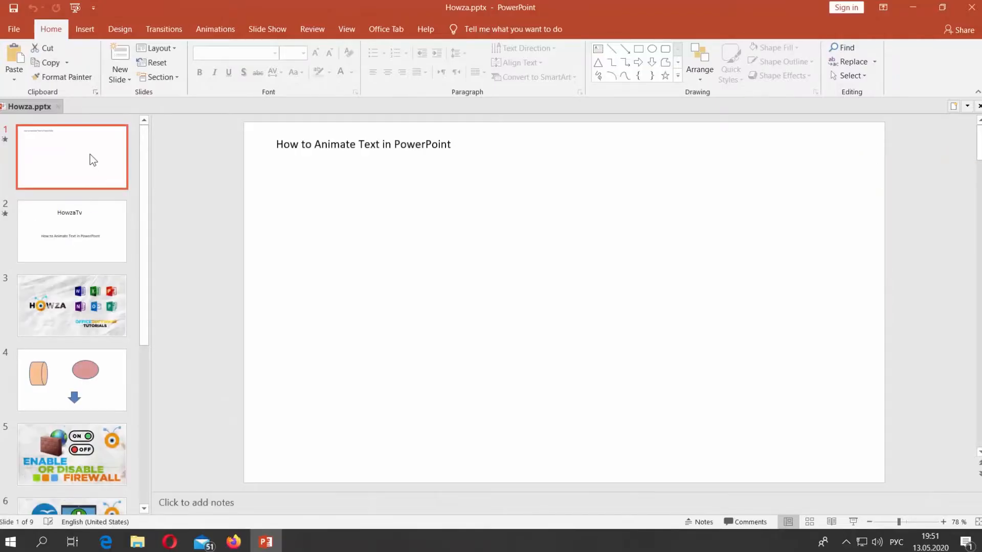
pyautogui.rightClick(91, 157)
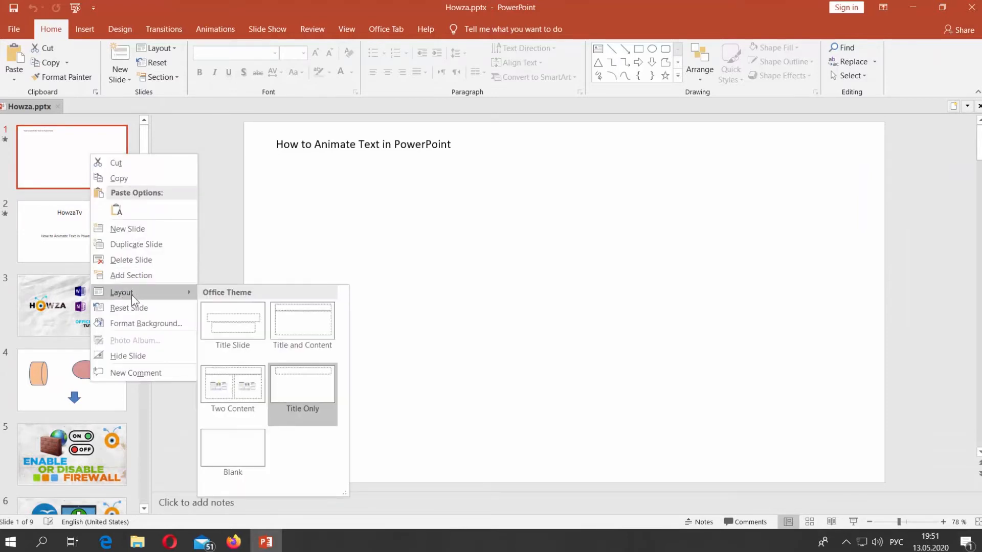
pyautogui.click(302, 389)
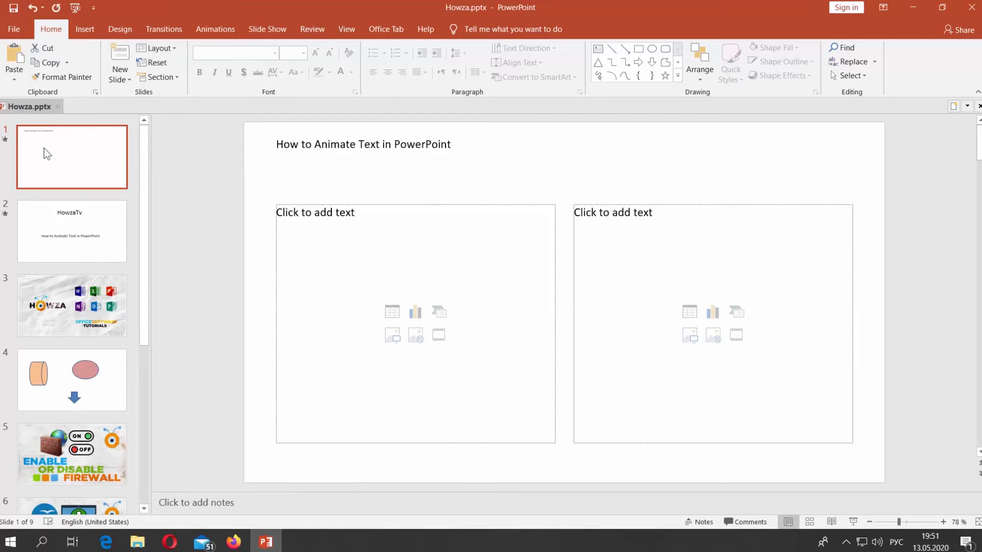
# - Insert a new Two Content slide as slide 2 via Home > New Slide, then return to slide 1
pyautogui.rightClick(71, 157)
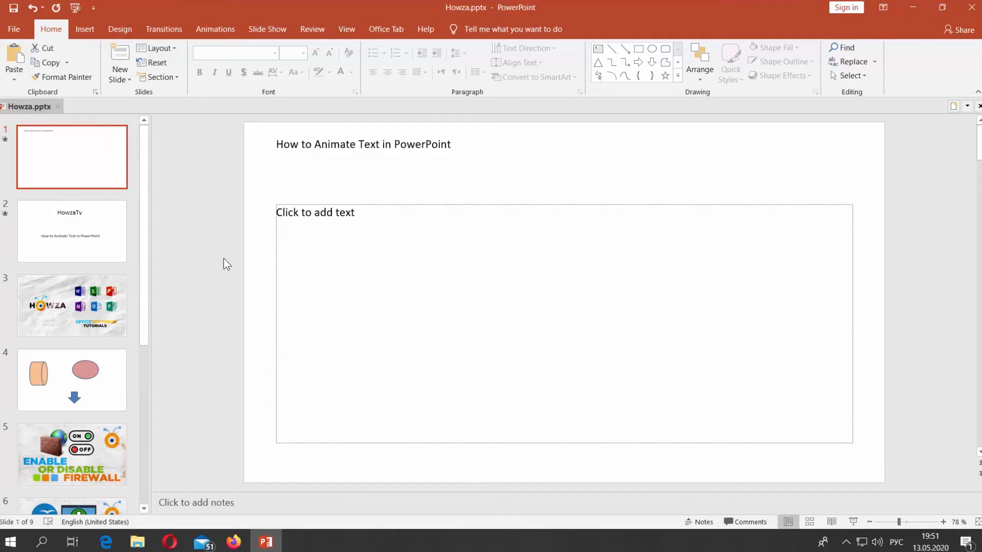
pyautogui.click(119, 69)
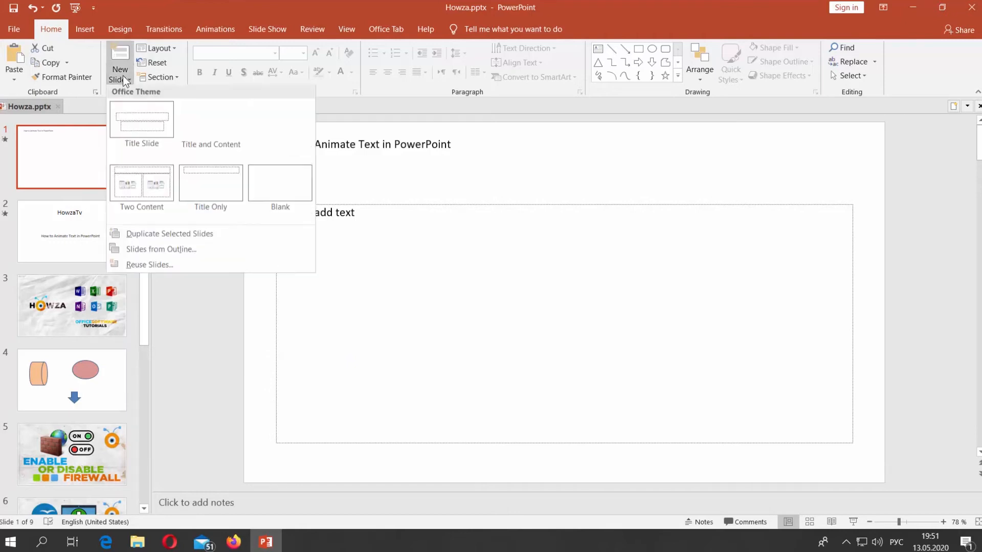
pyautogui.click(141, 185)
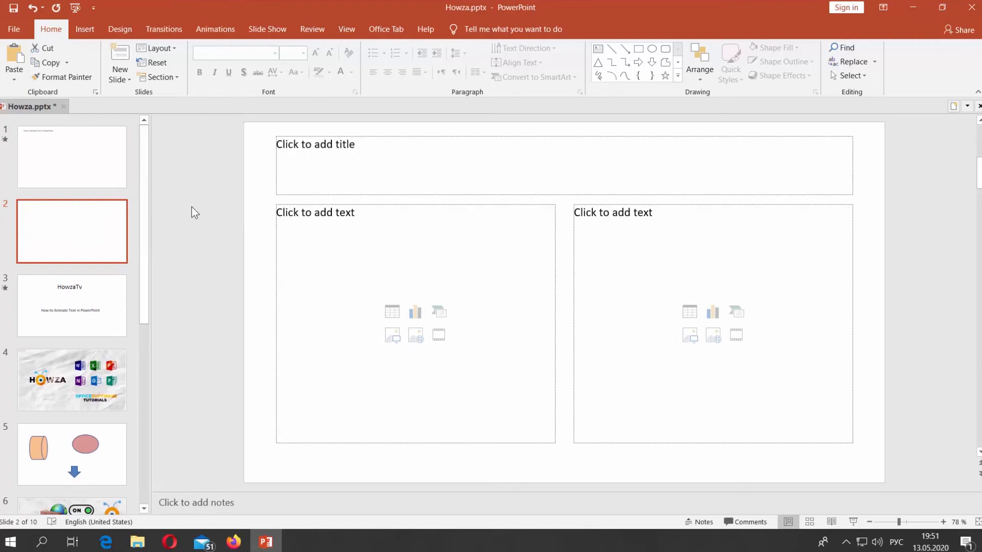
pyautogui.click(71, 157)
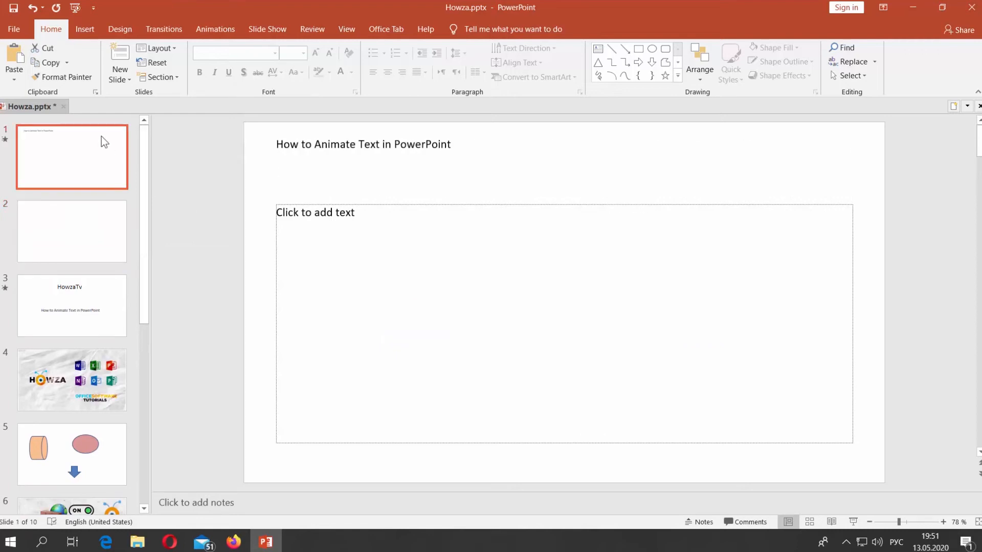
# - Apply the Blank layout to slide 1, leaving only its 'How to Animate Text in PowerPoint' text
pyautogui.rightClick(72, 157)
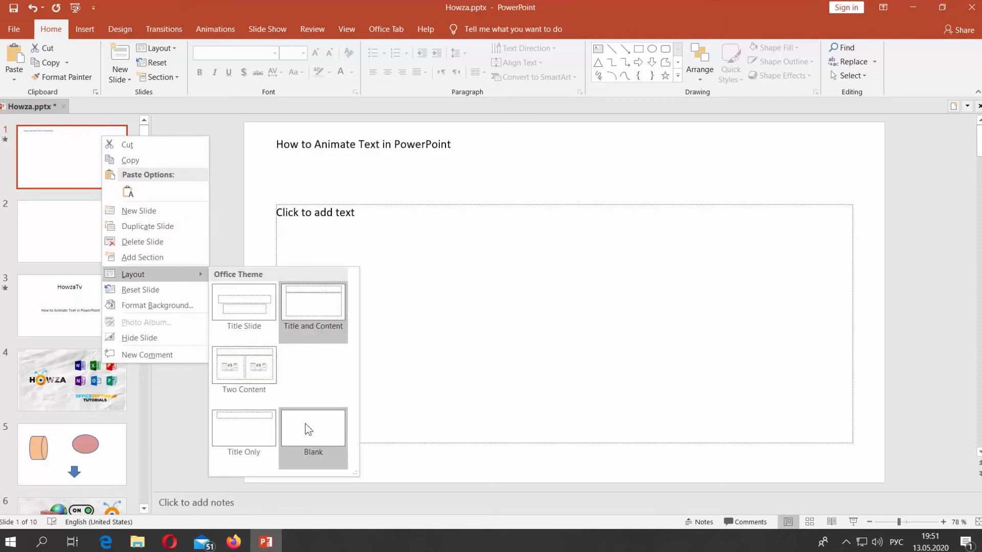
pyautogui.click(313, 428)
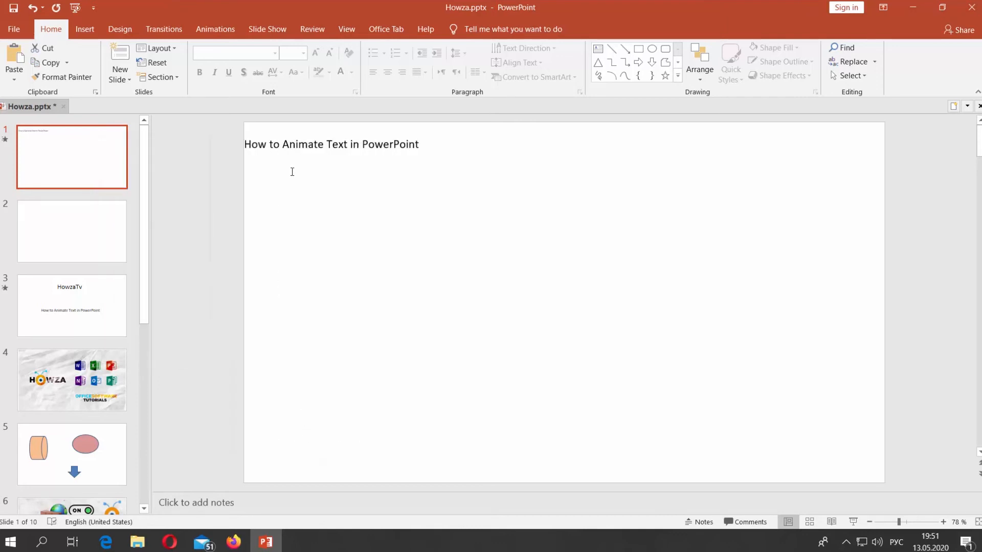